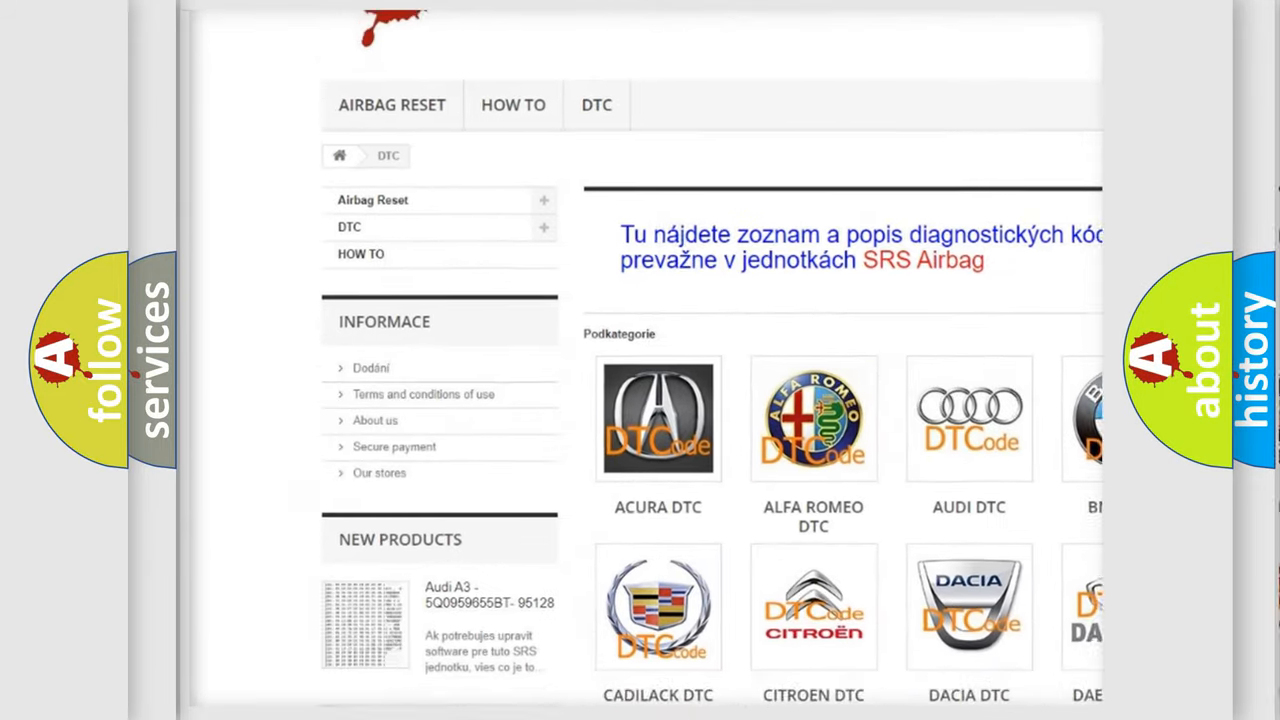
Scroll the DTC catalogue past the manufacturer categories to the B-series code list.
scroll("down", 3)
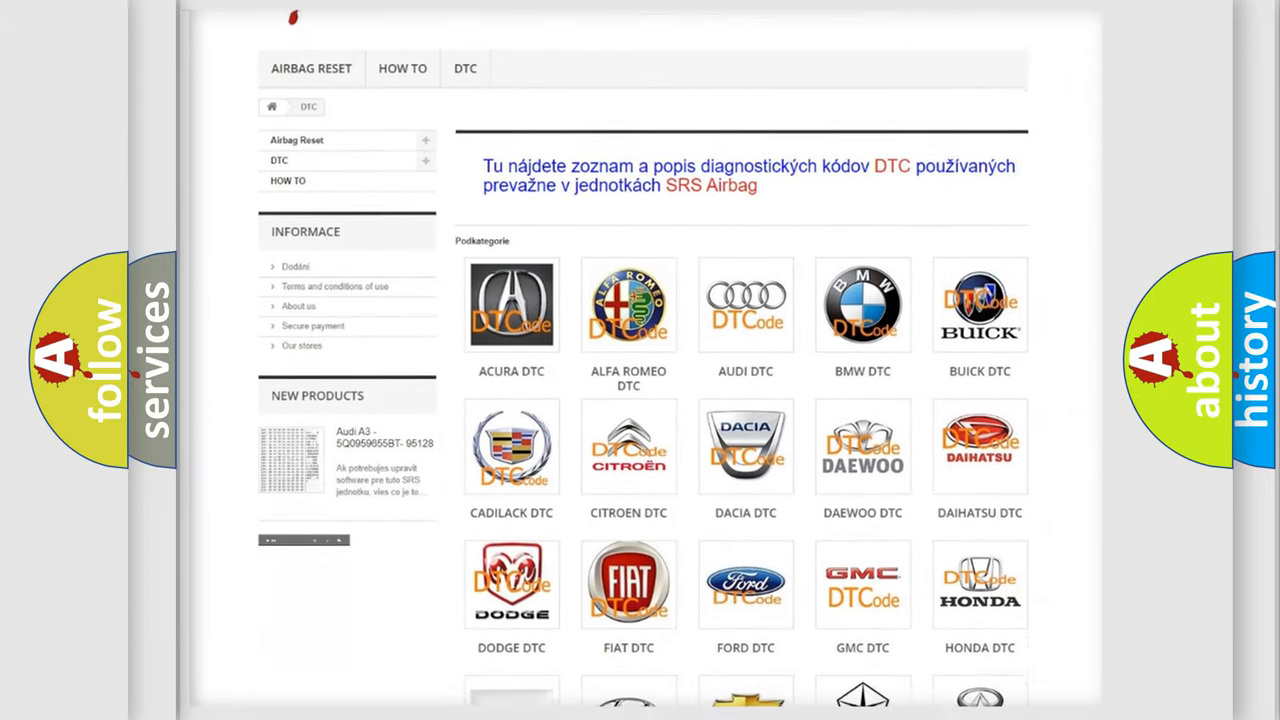
scroll("down", 3)
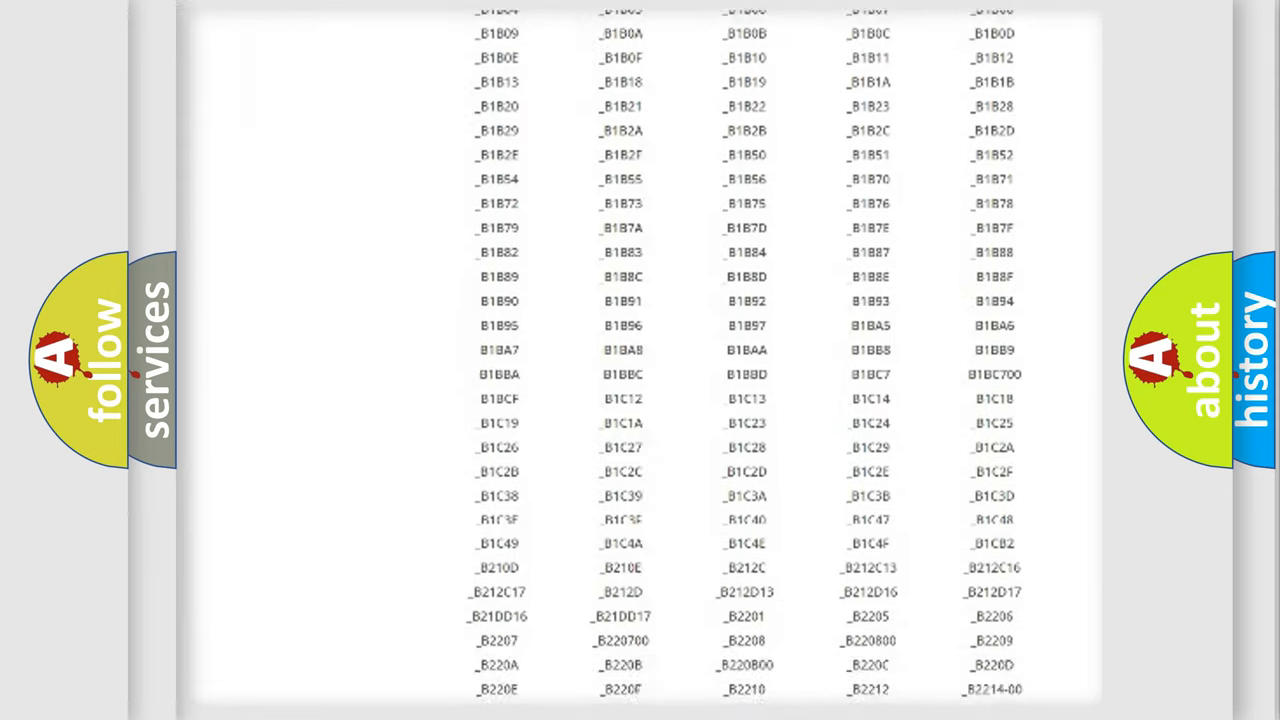
scroll("up", 3)
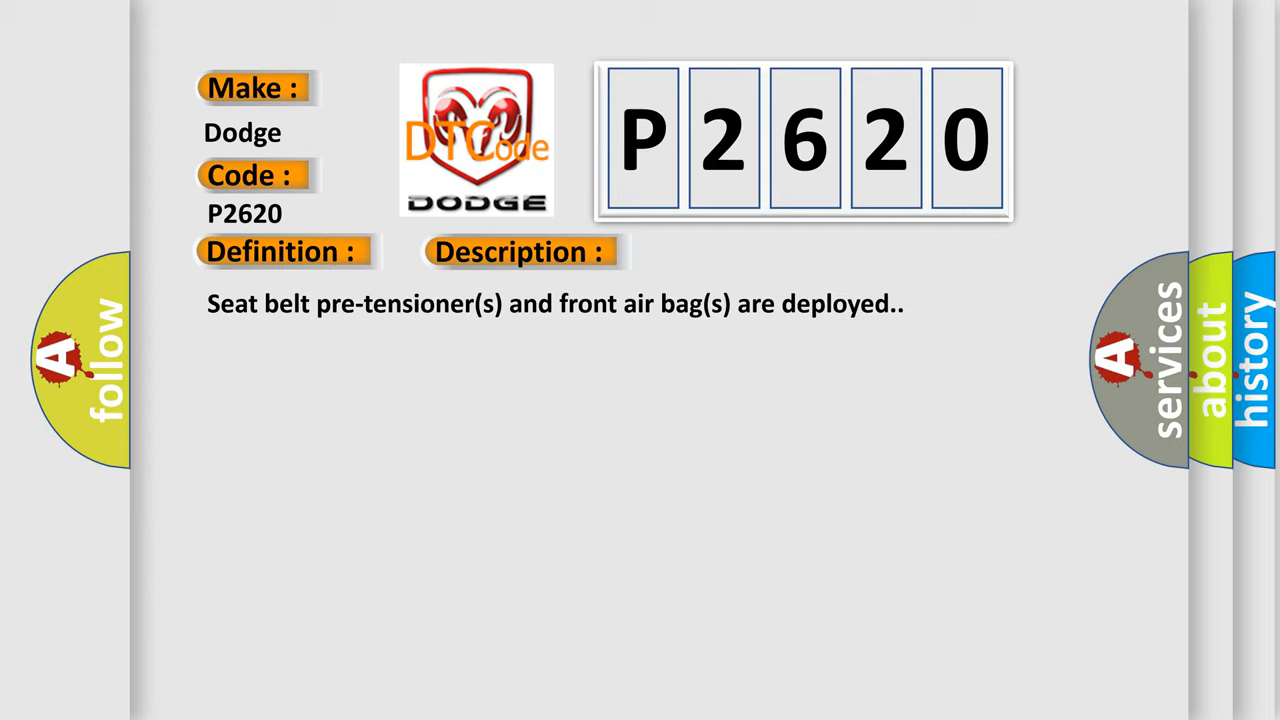
Advance the P2620 card to its Cause entry: replace all affected SRS components.
left_click(736, 252)
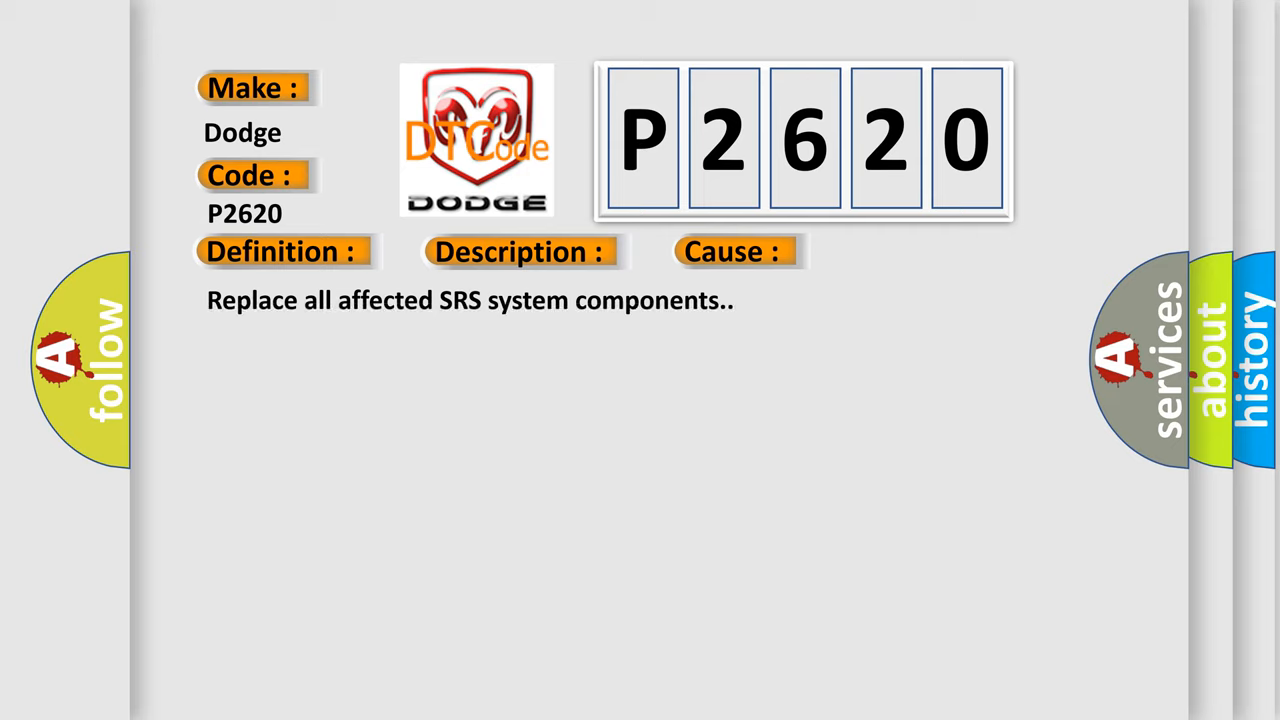